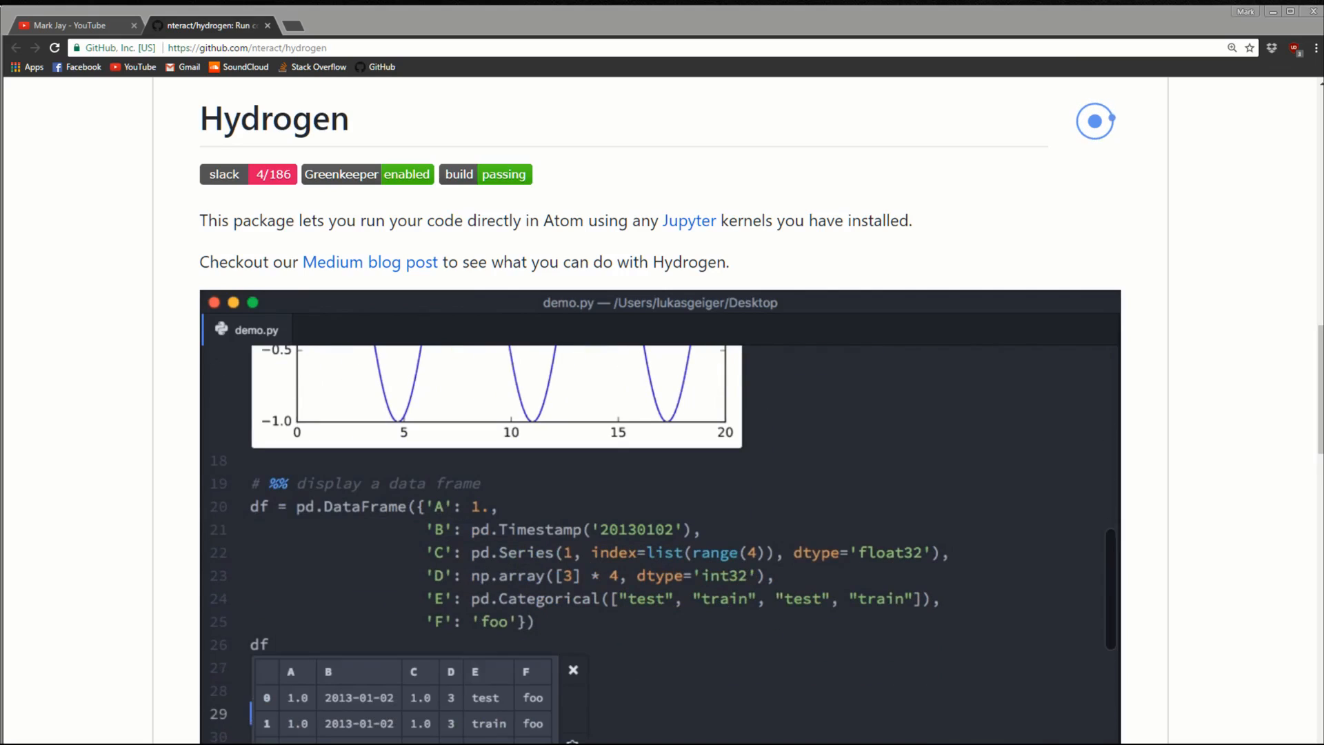
Scroll down through the Hydrogen package settings page
scroll("down", 3)
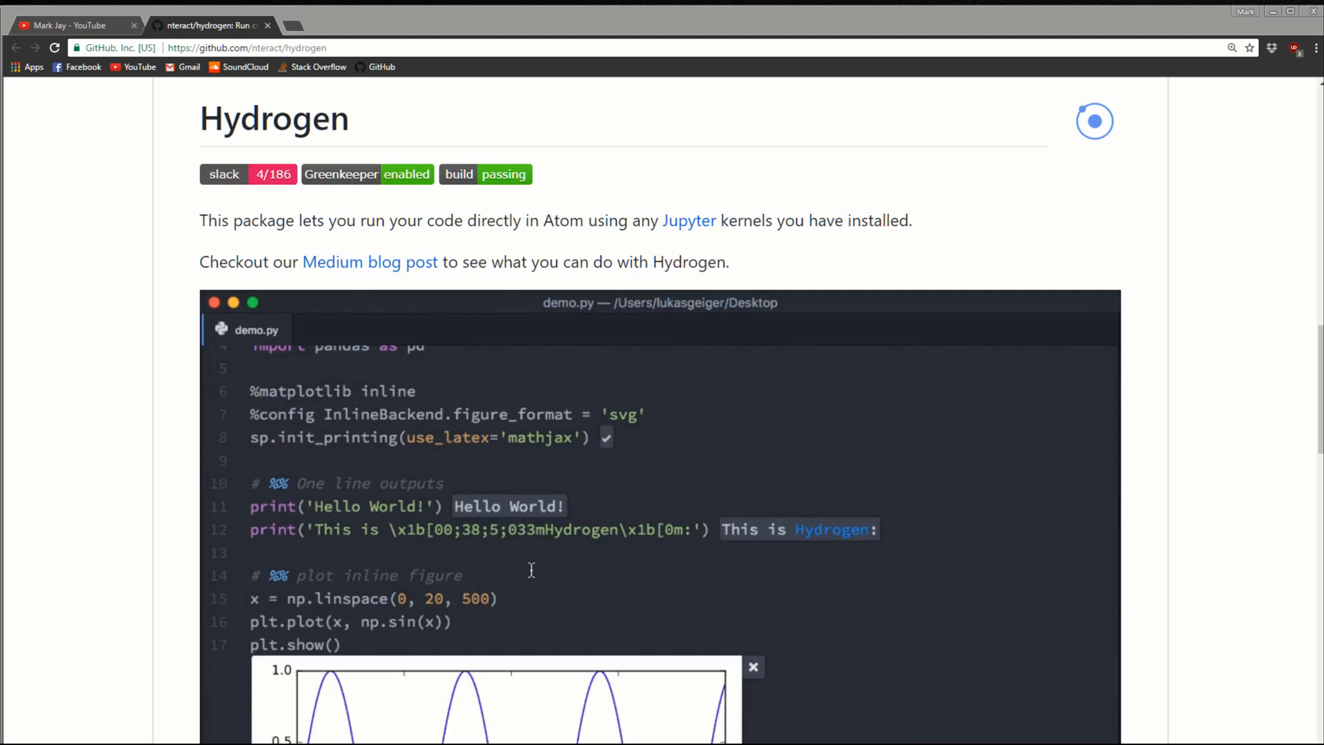
scroll("down", 3)
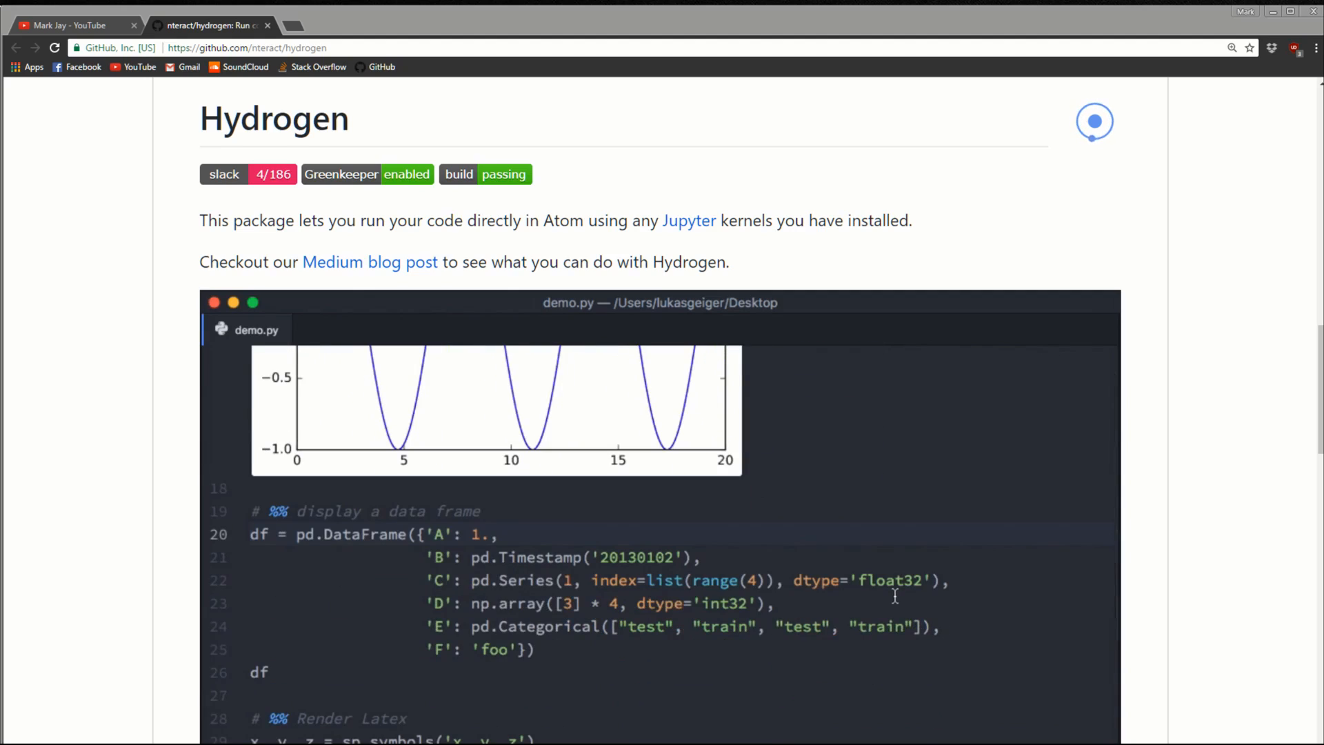
scroll("down", 3)
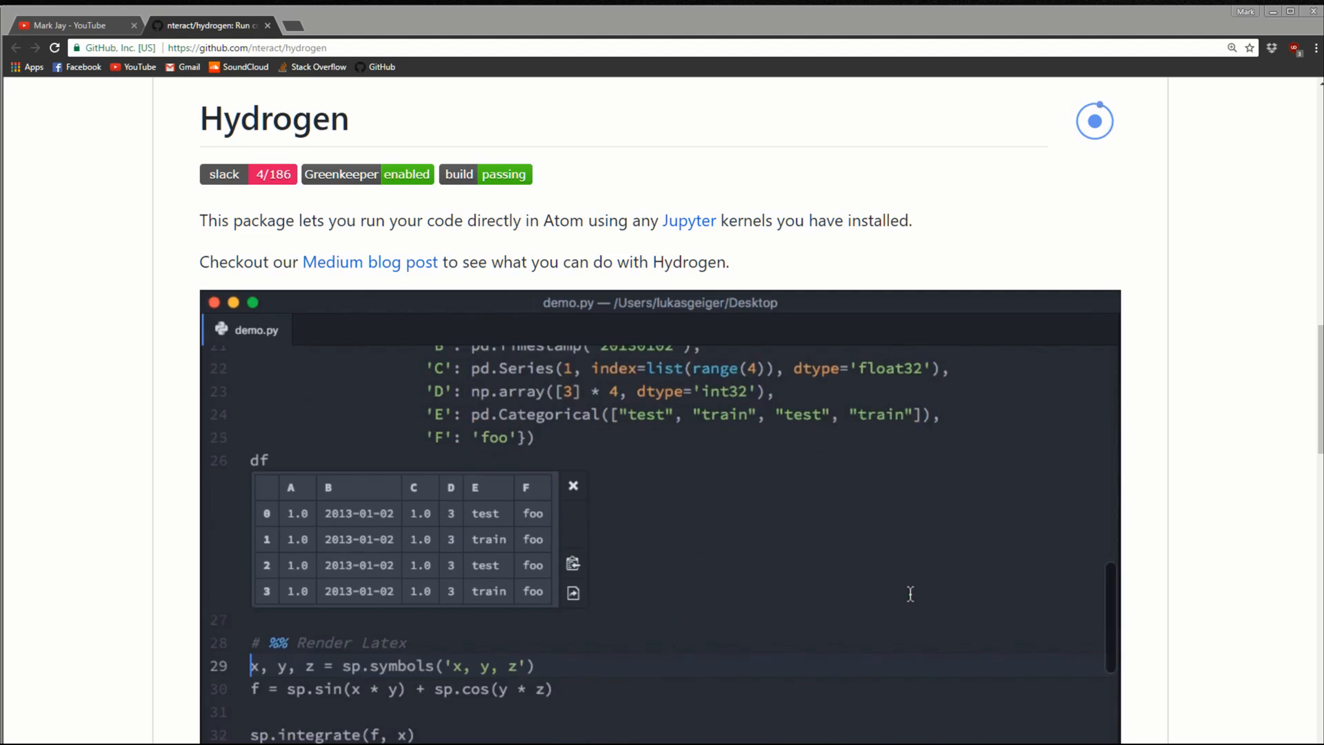
scroll("down", 3)
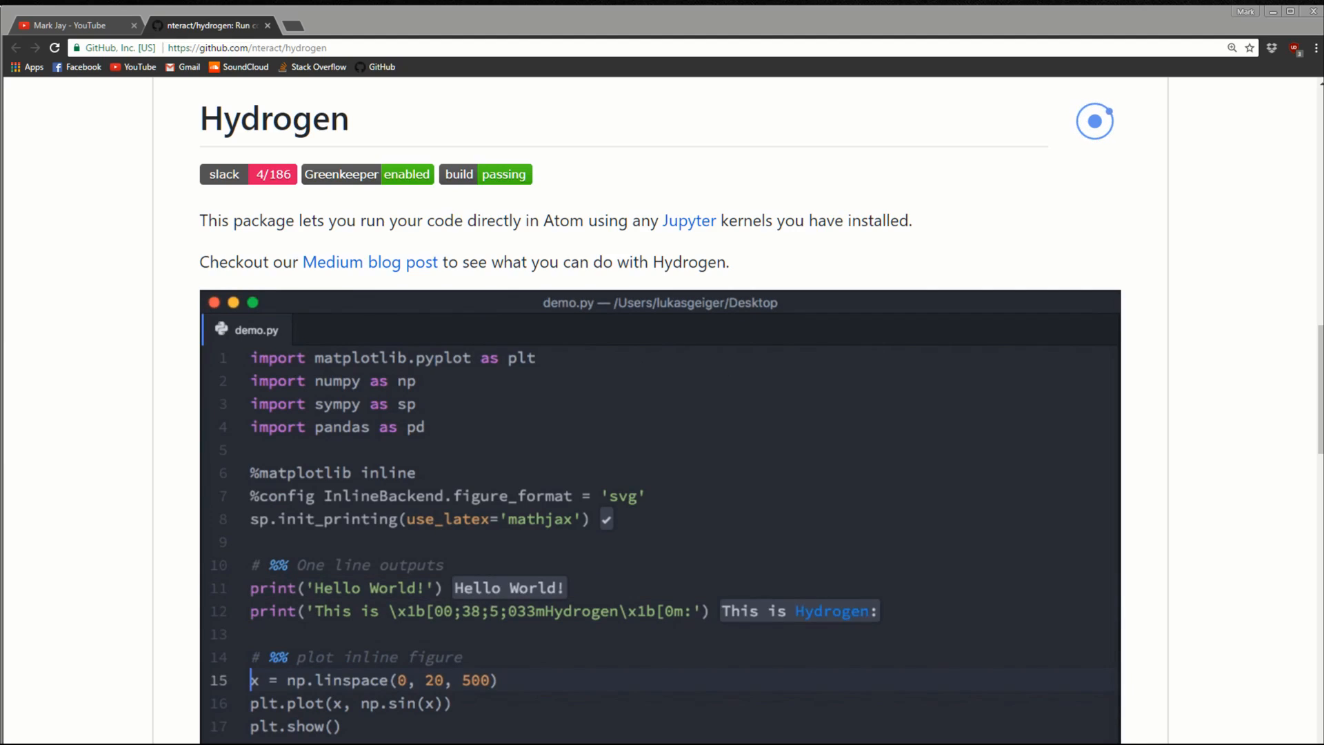
scroll("down", 3)
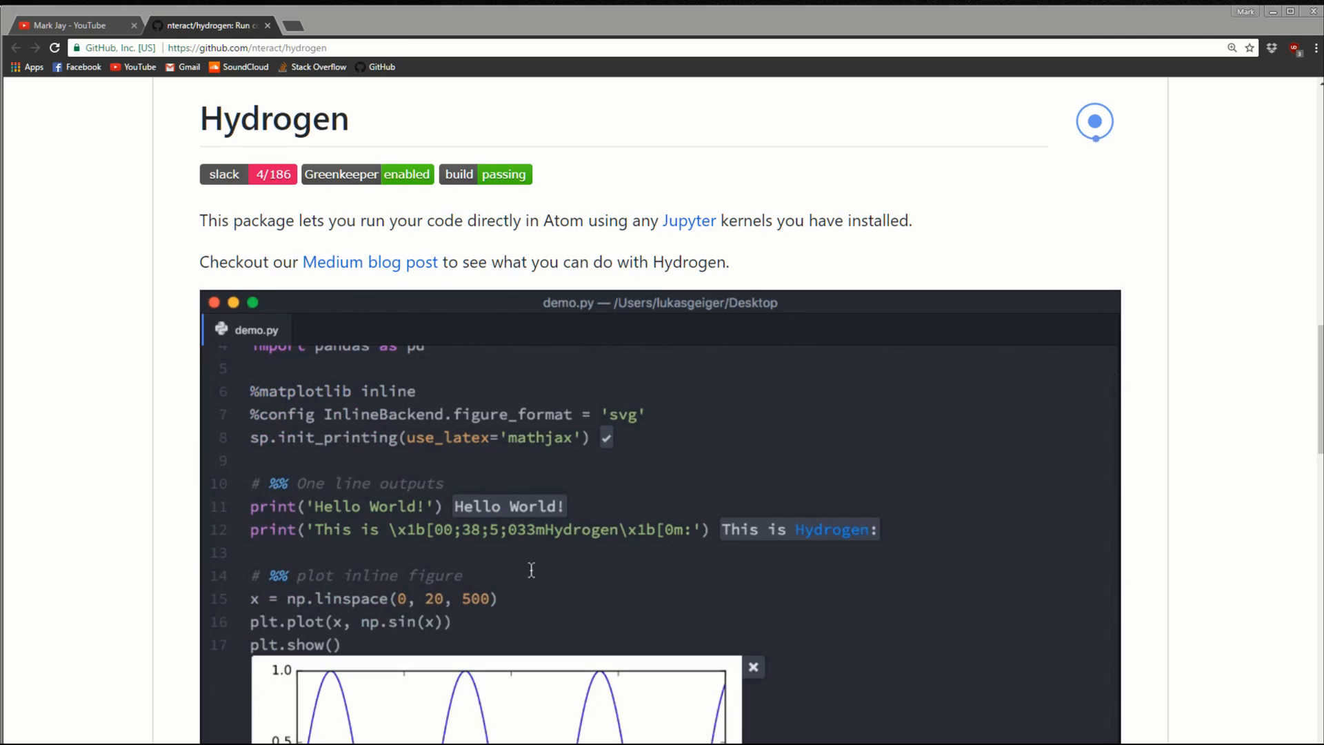
scroll("down", 3)
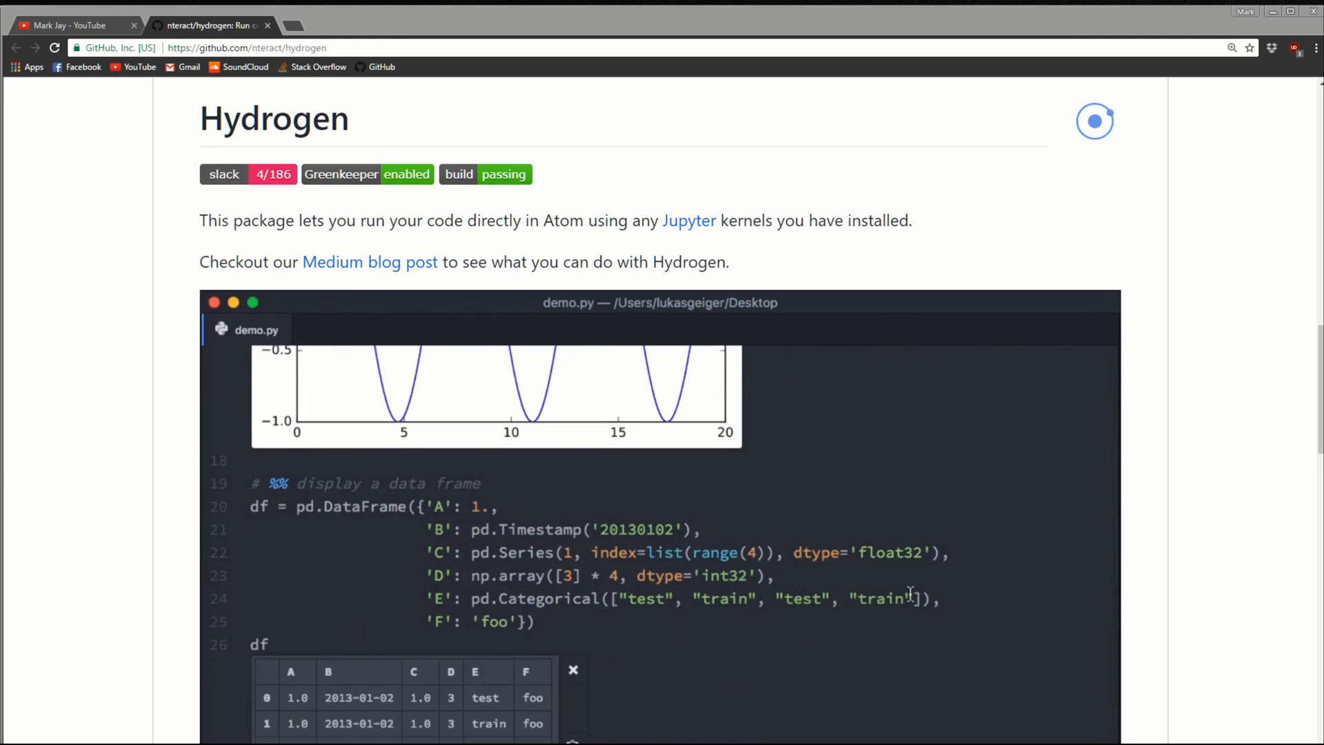
scroll("down", 3)
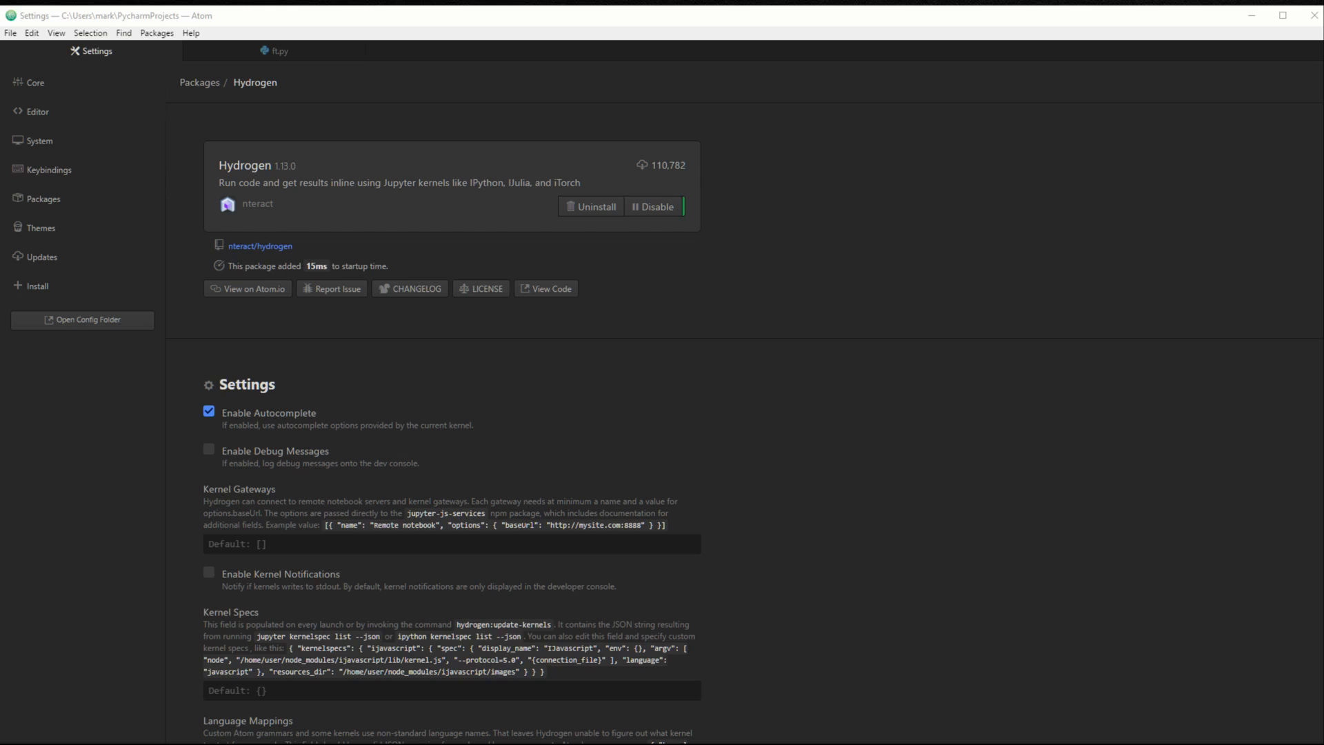
mouse_move(496, 387)
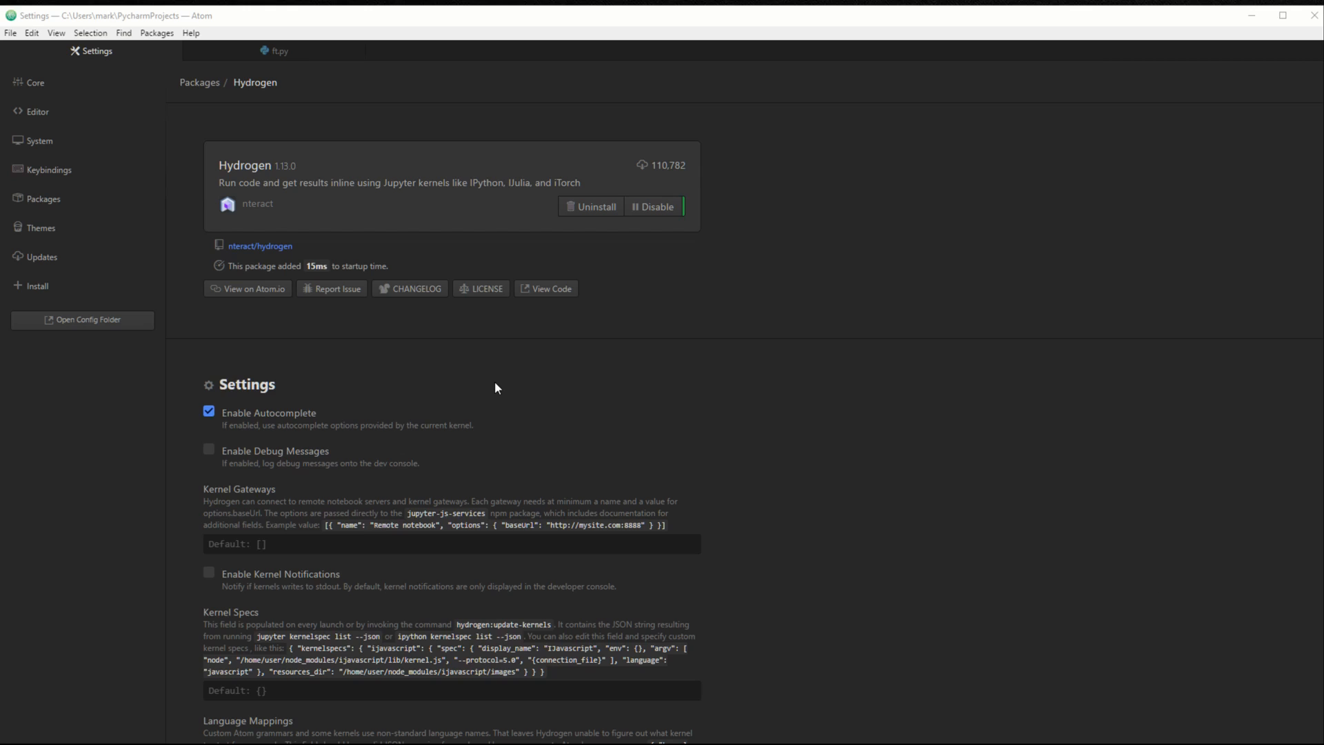
mouse_move(347, 226)
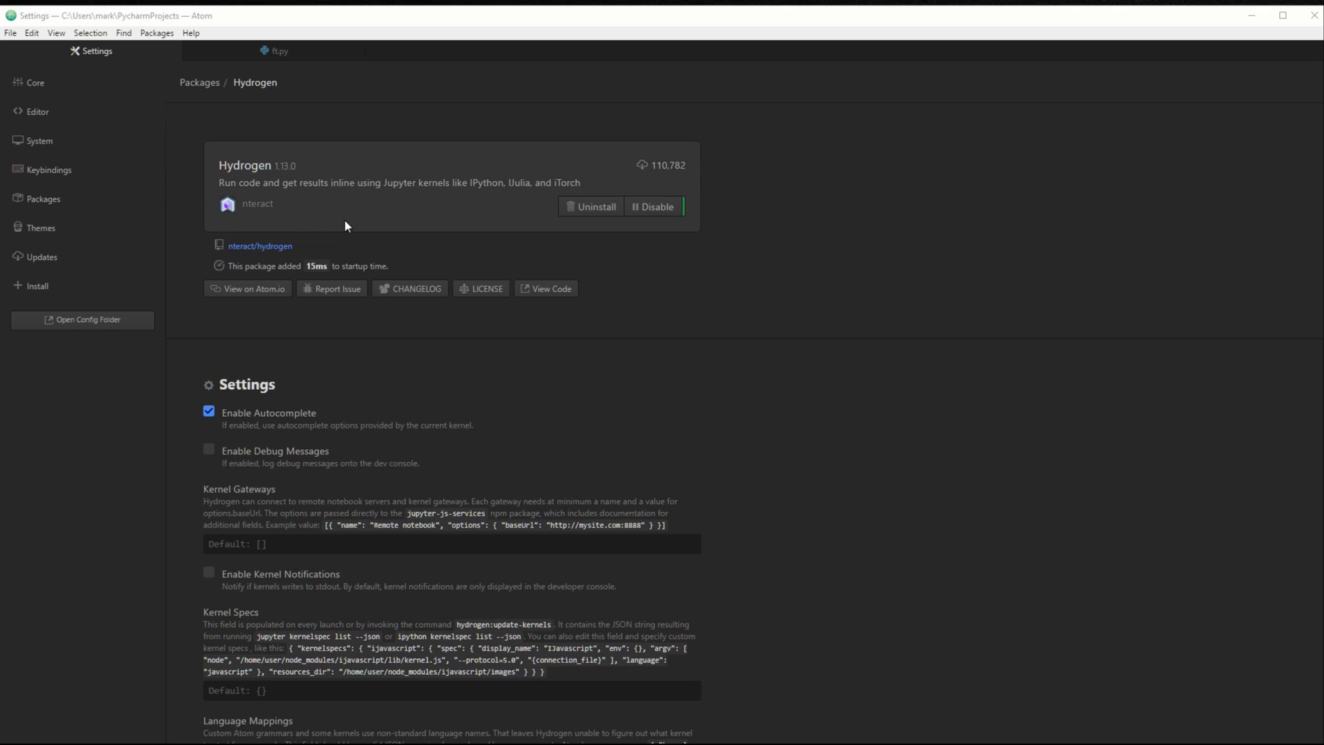
mouse_move(439, 212)
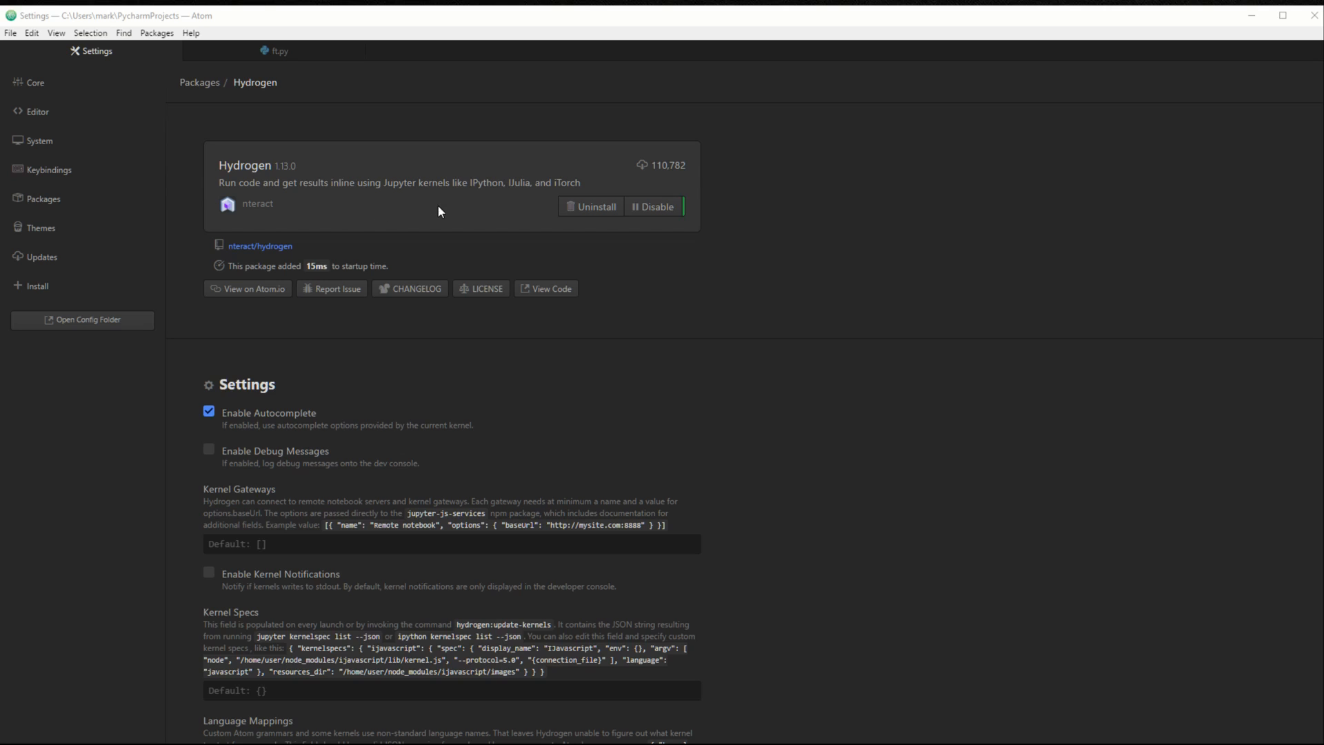
mouse_move(537, 200)
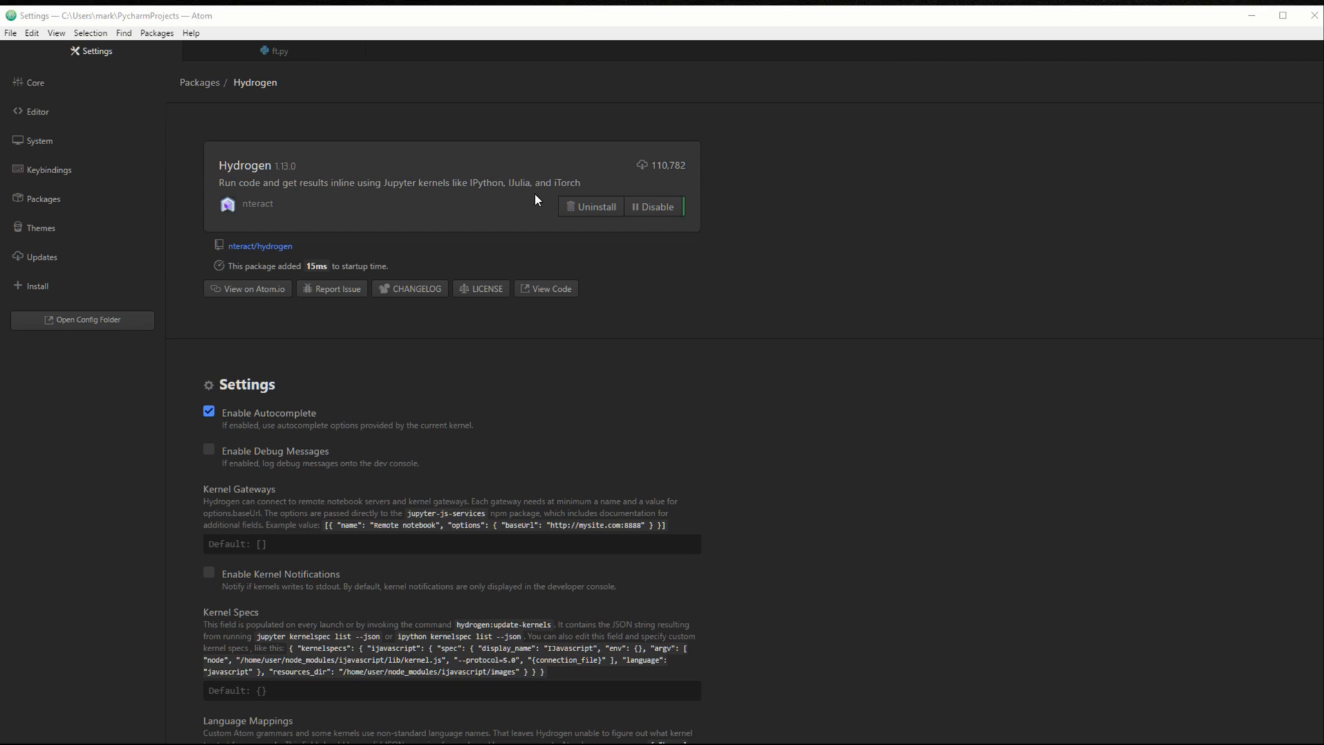
mouse_move(547, 217)
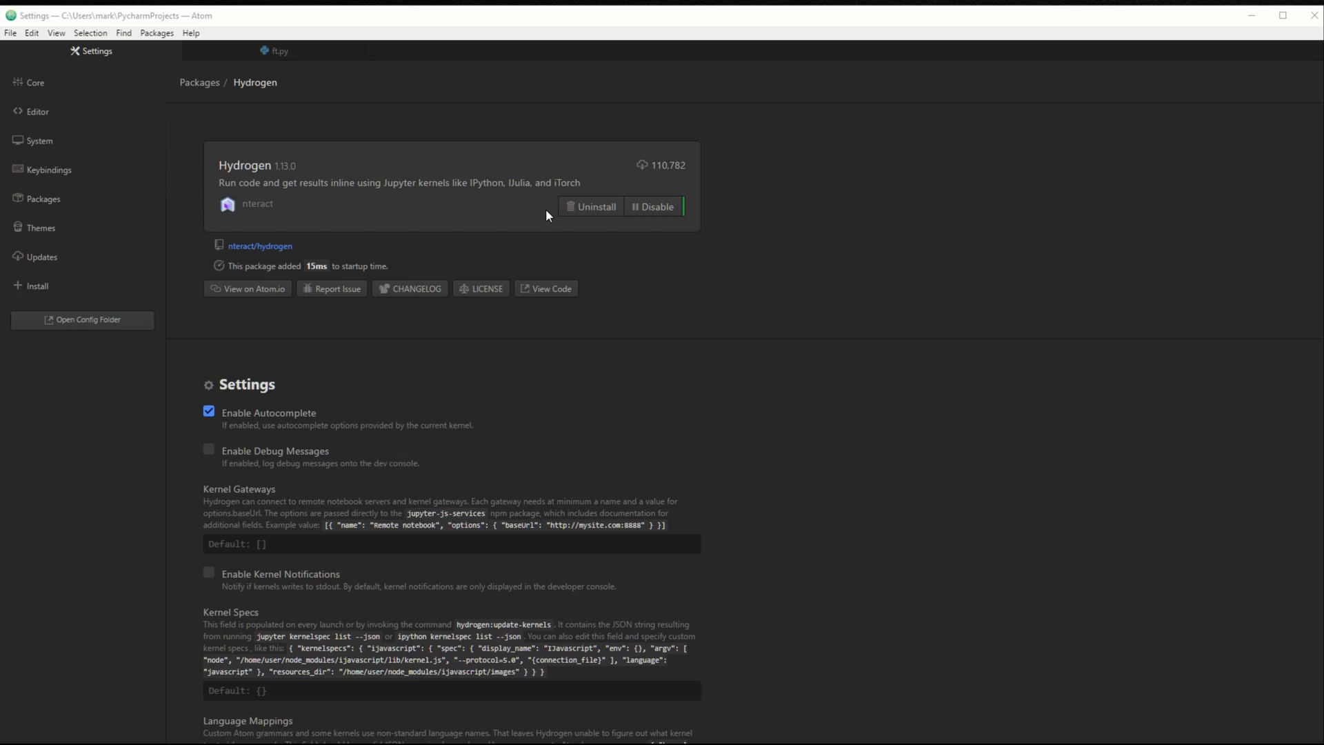
Switch to ft.py, then close the separate sin(x)/x figure window
left_click(273, 50)
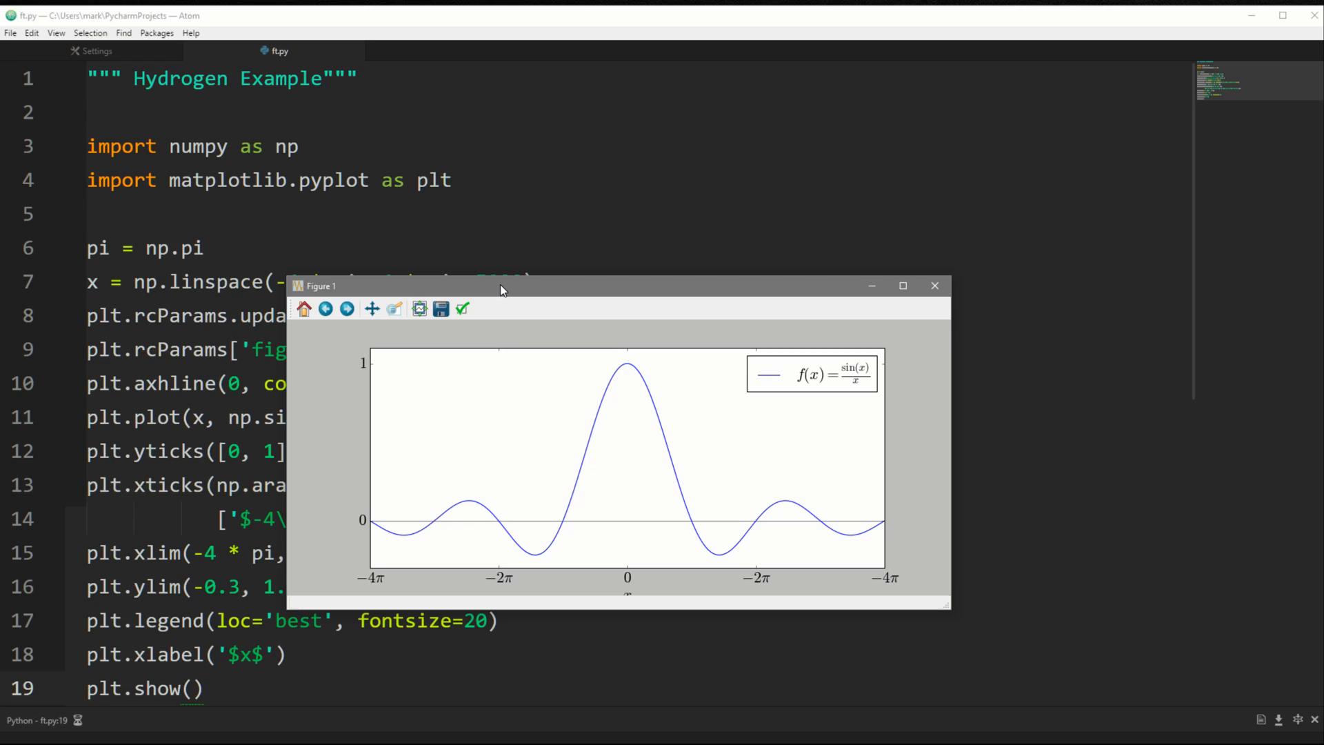
mouse_move(977, 398)
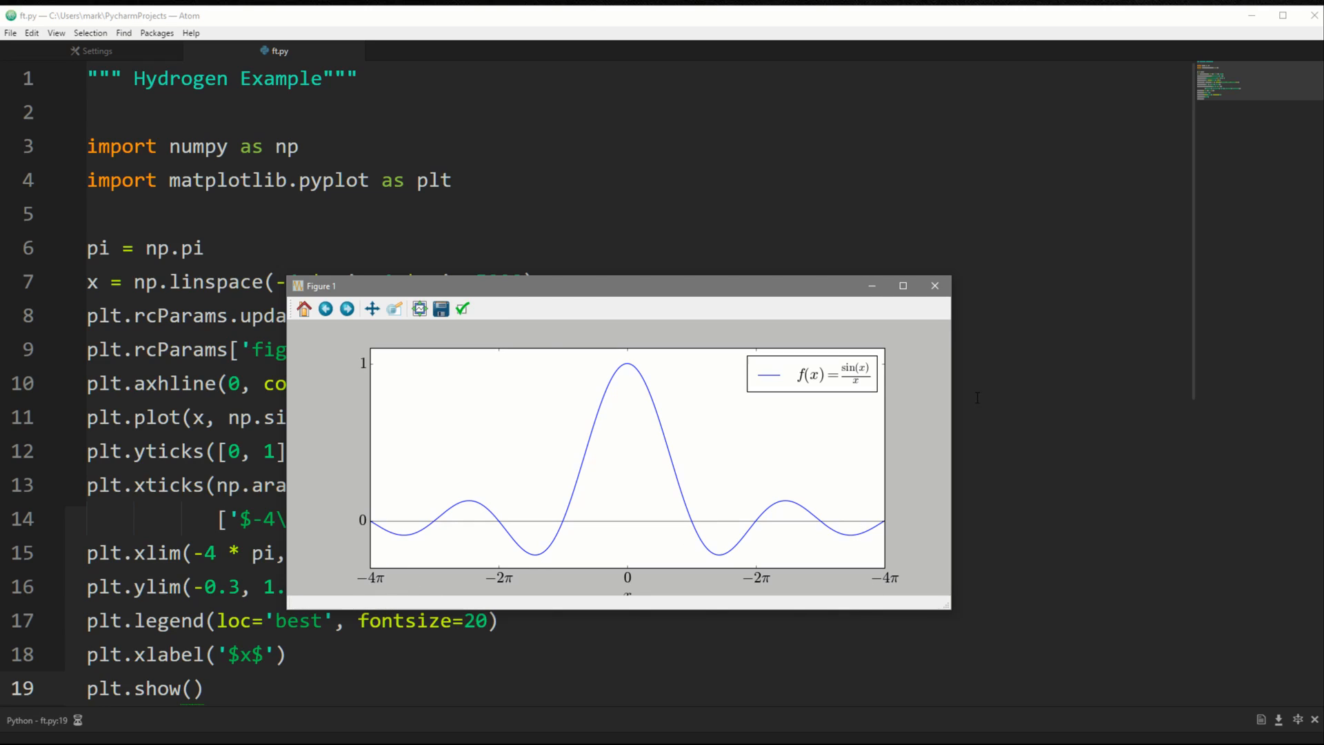
mouse_move(630, 343)
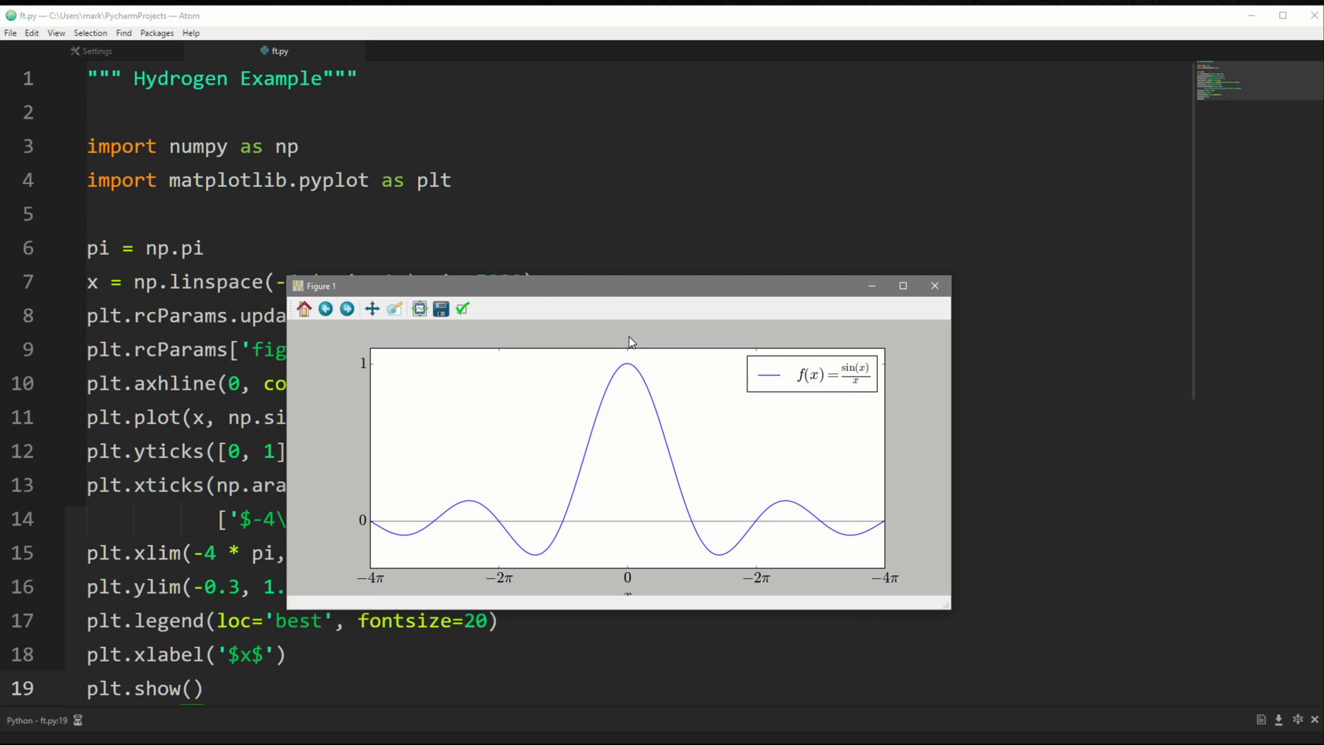
left_click(935, 285)
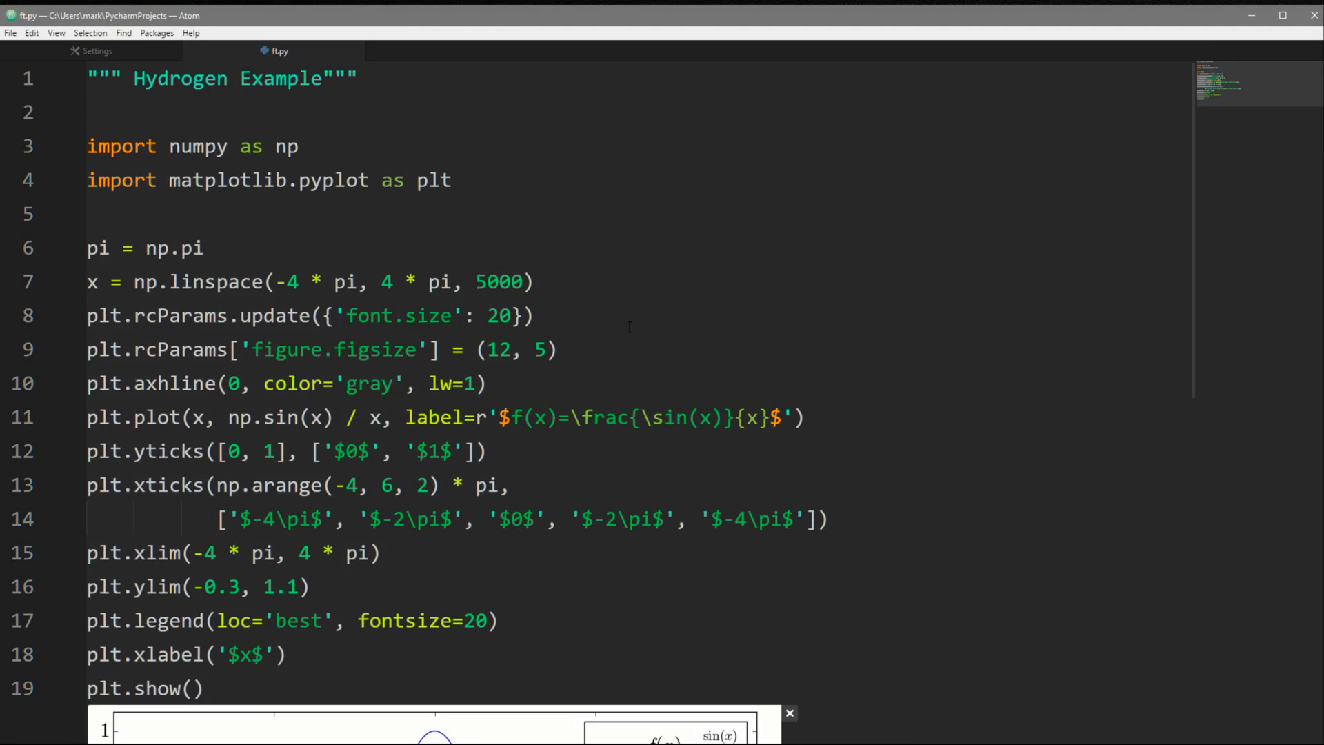
Scroll down to view the full inline sin(x)/x plot below the script
scroll("down", 3)
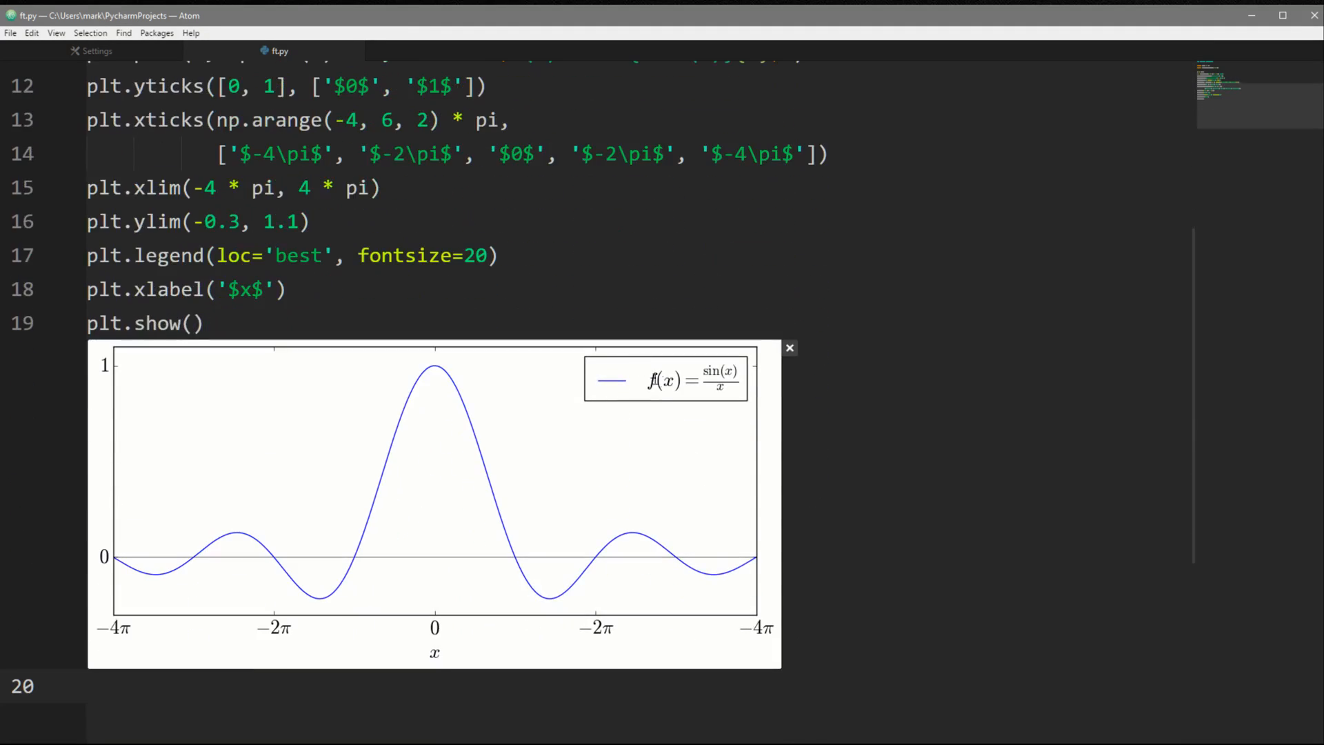